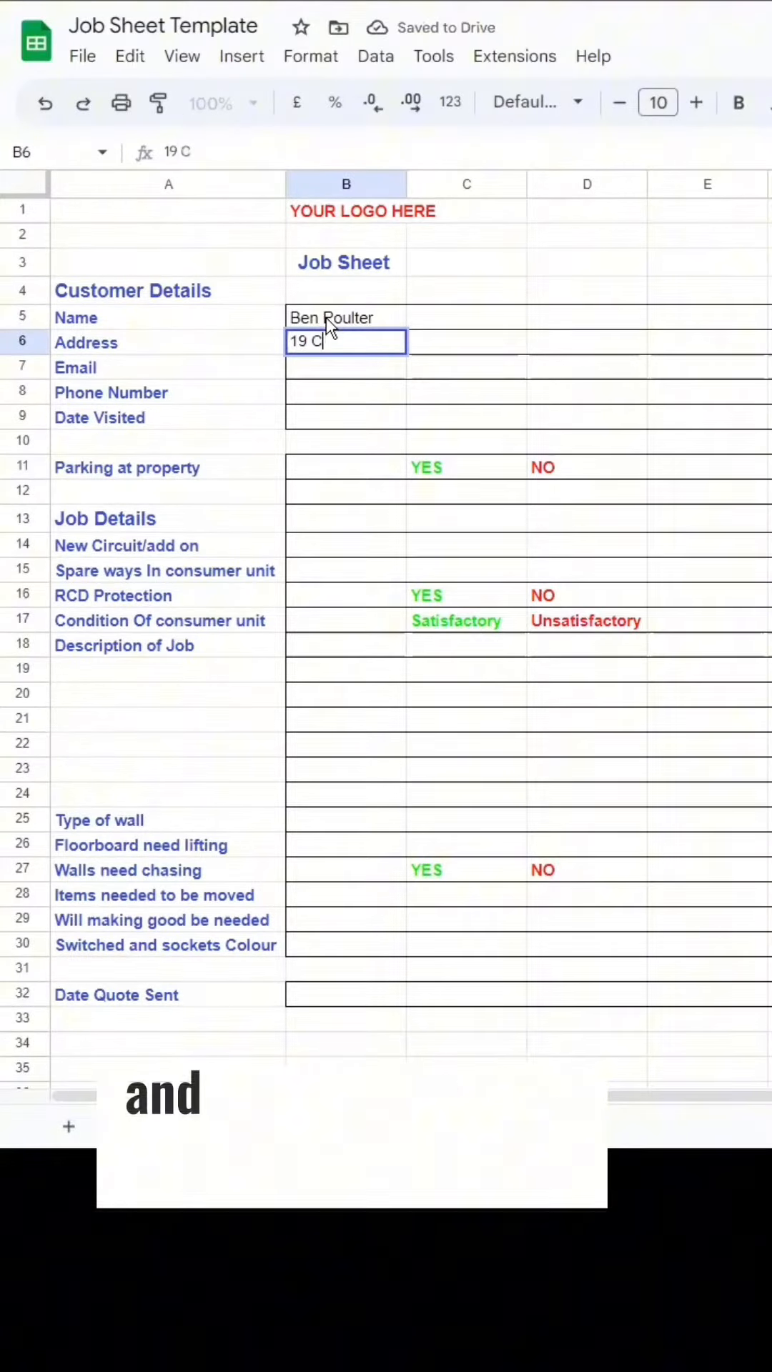
- Enter the customer's address, Gmail email, phone and 2nd June 2023 visit date, then select parking
{"action": "type", "text": "omblous C"}
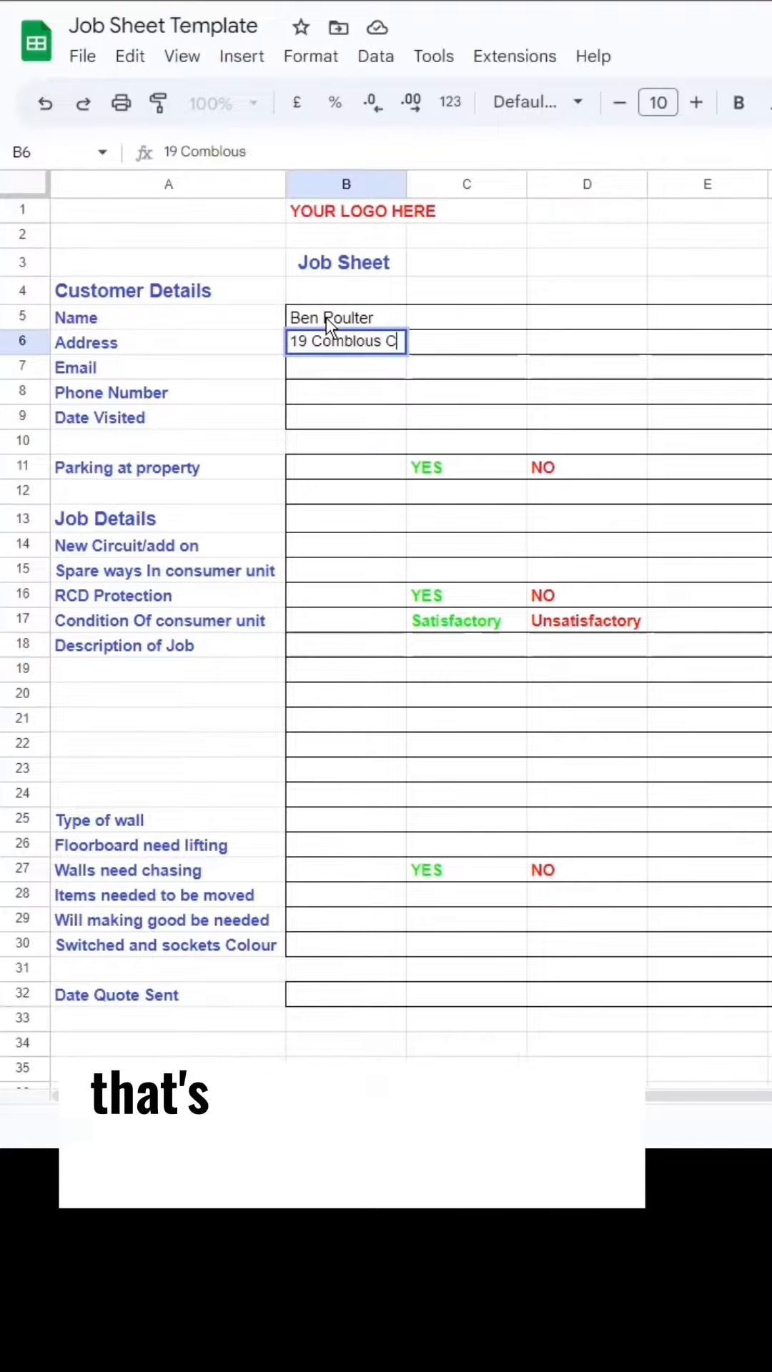
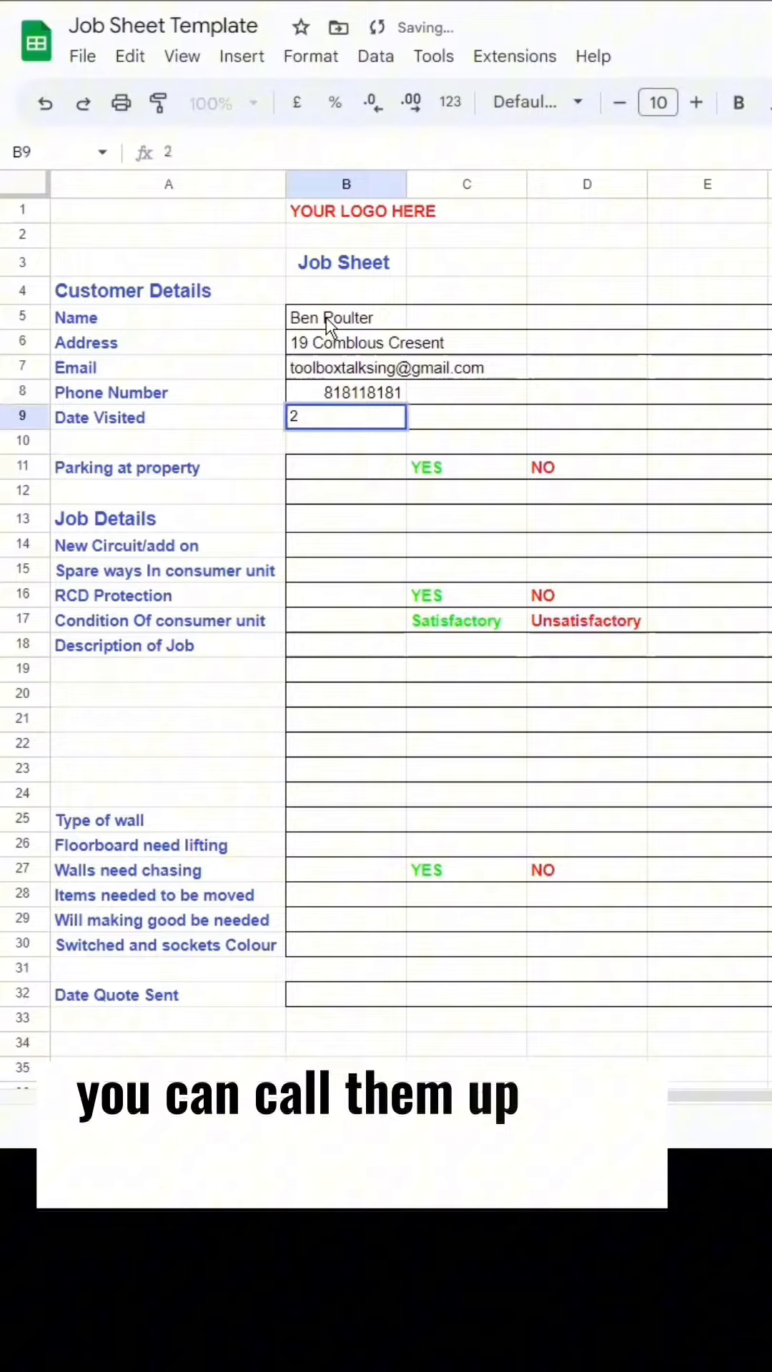
{"action": "type", "text": "2nd June 202"}
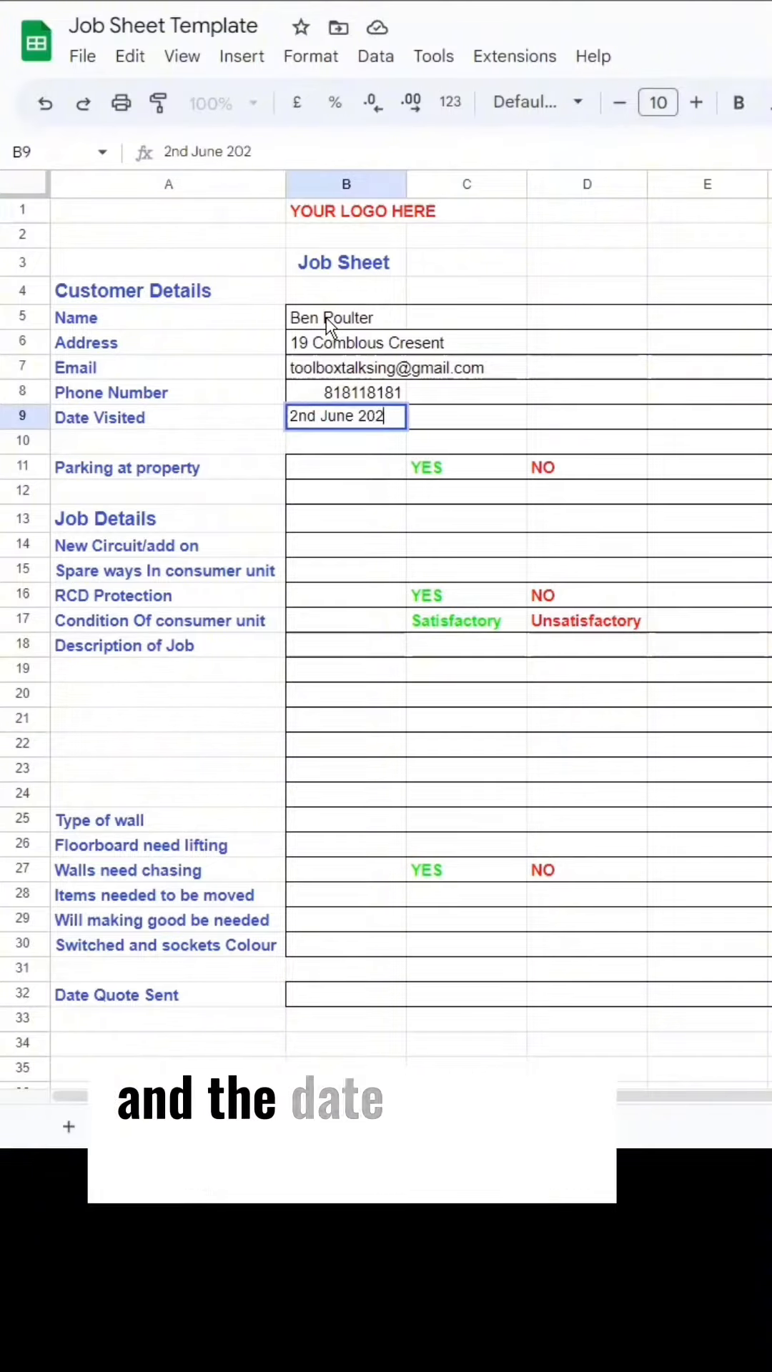
{"action": "left_click", "coordinate": [465, 467]}
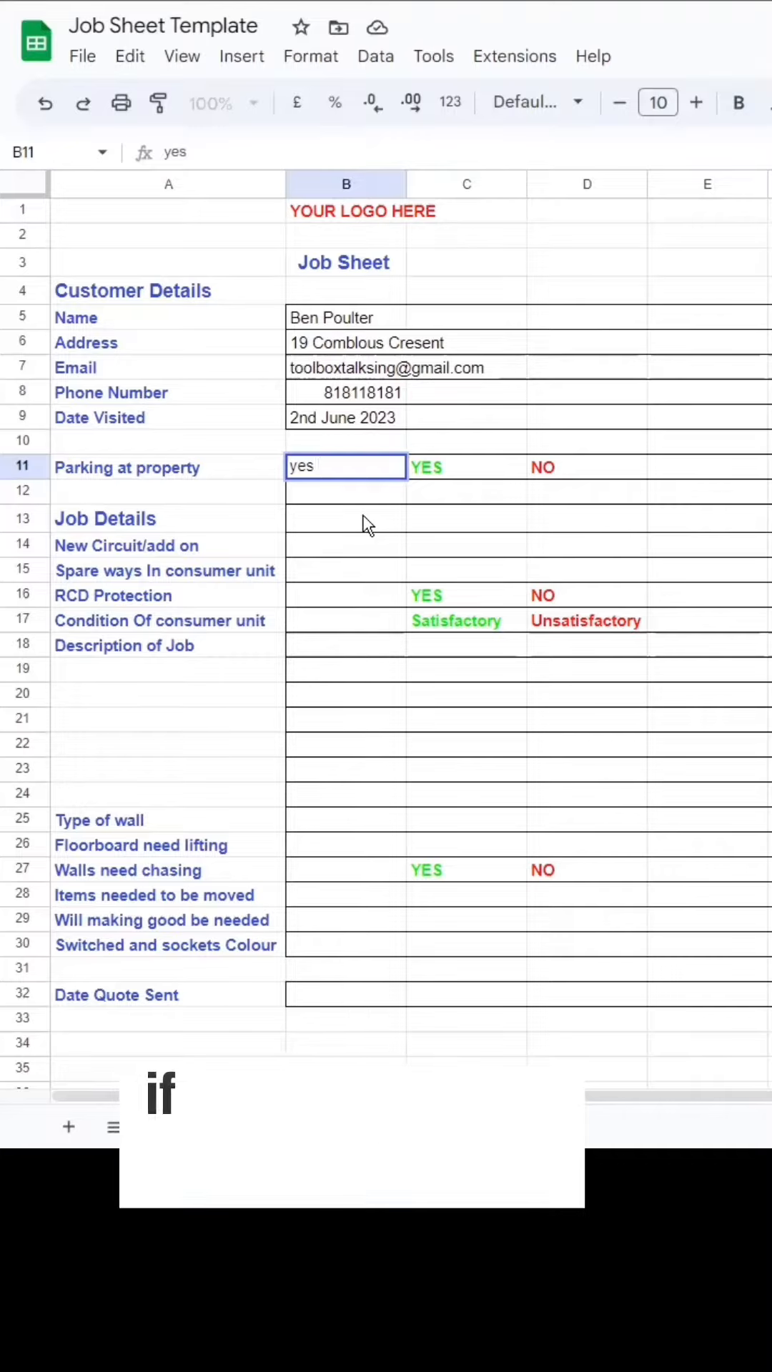
- Record 'New circuit', 3 spare ways on RCD side of 16th Edition board, 'Good but plastic'
{"action": "left_click", "coordinate": [344, 545]}
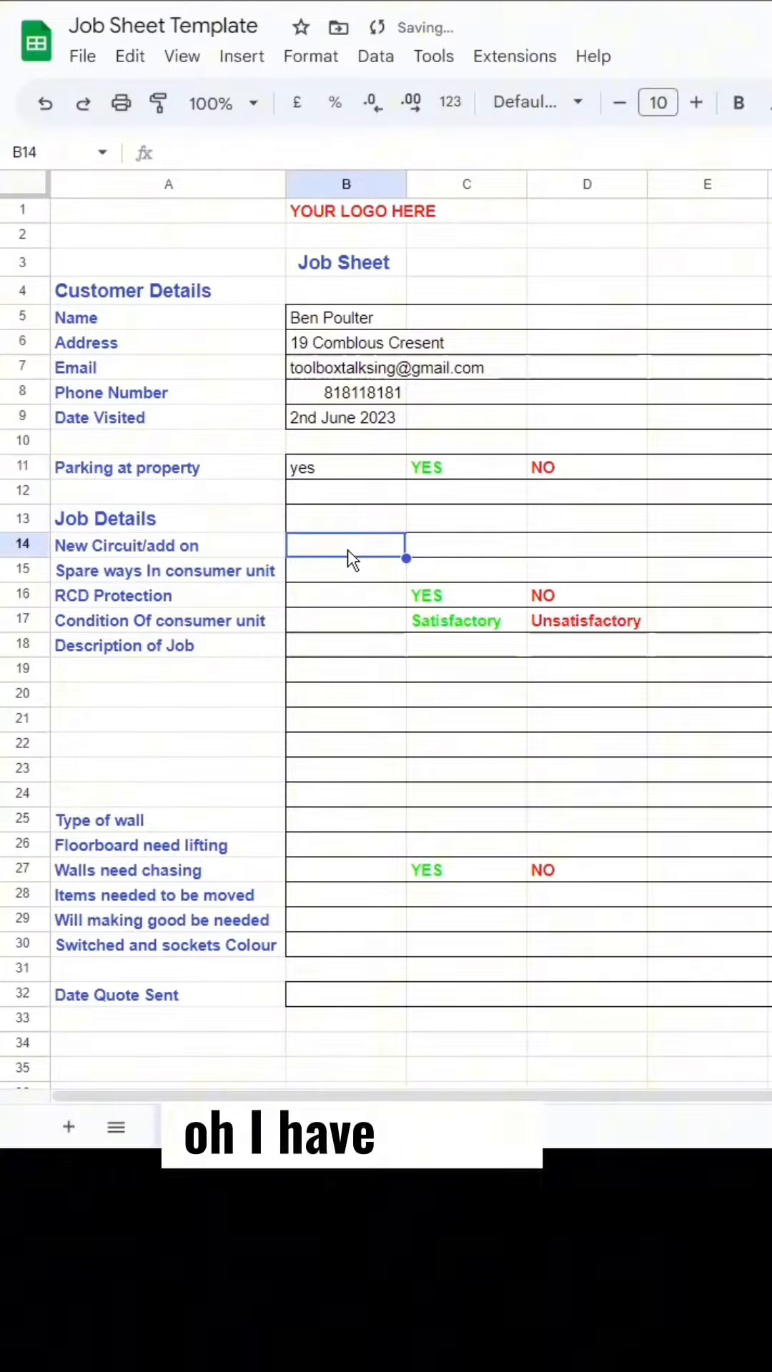
{"action": "type", "text": "New circuit"}
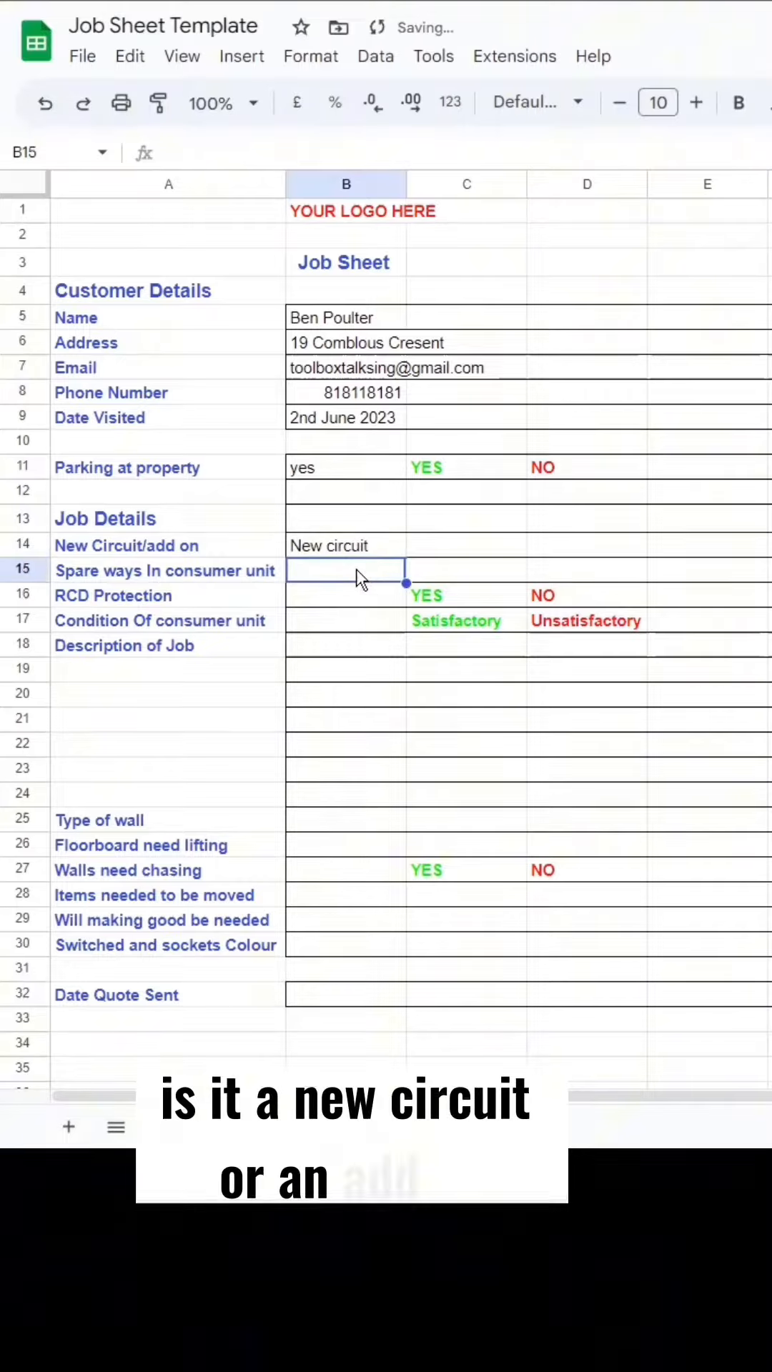
{"action": "type", "text": "3 spare wasy on"}
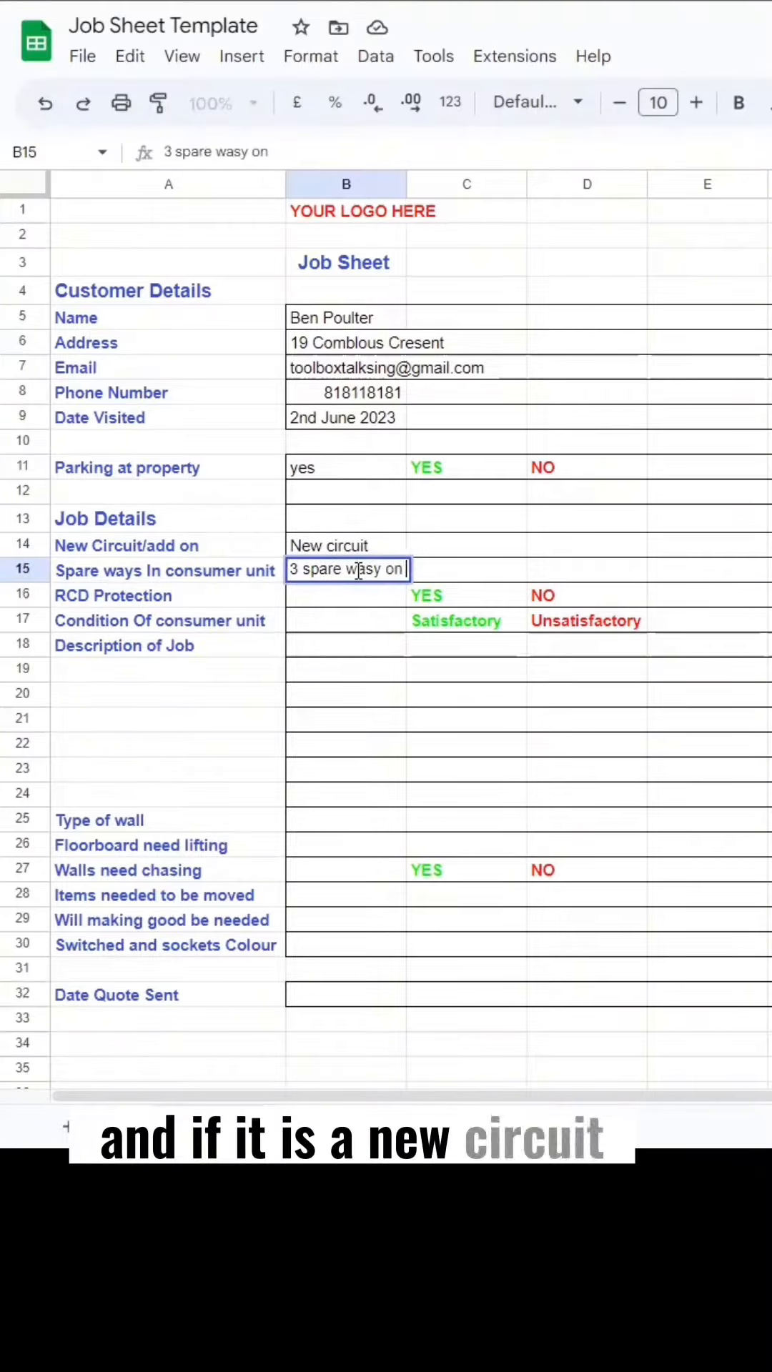
{"action": "type", "text": "RCD side o"}
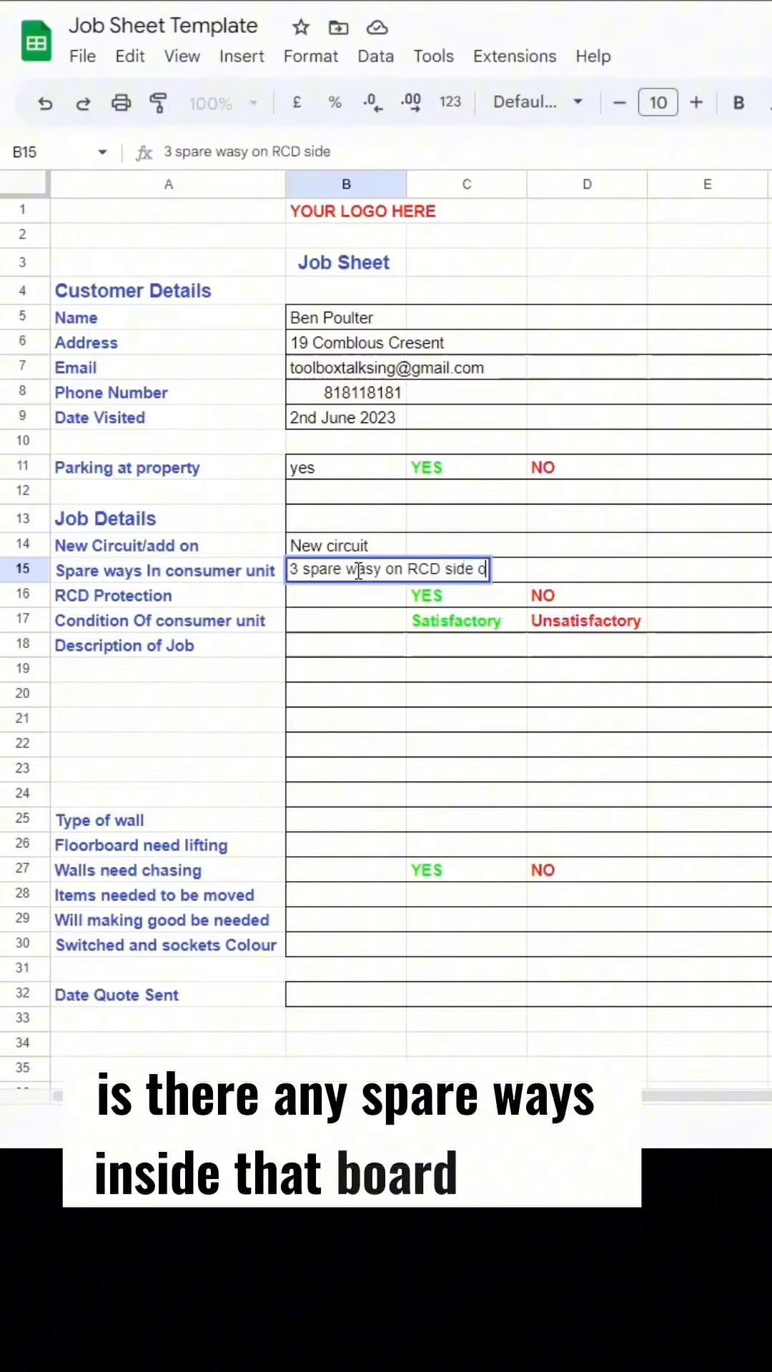
{"action": "type", "text": "of 16th Editin"}
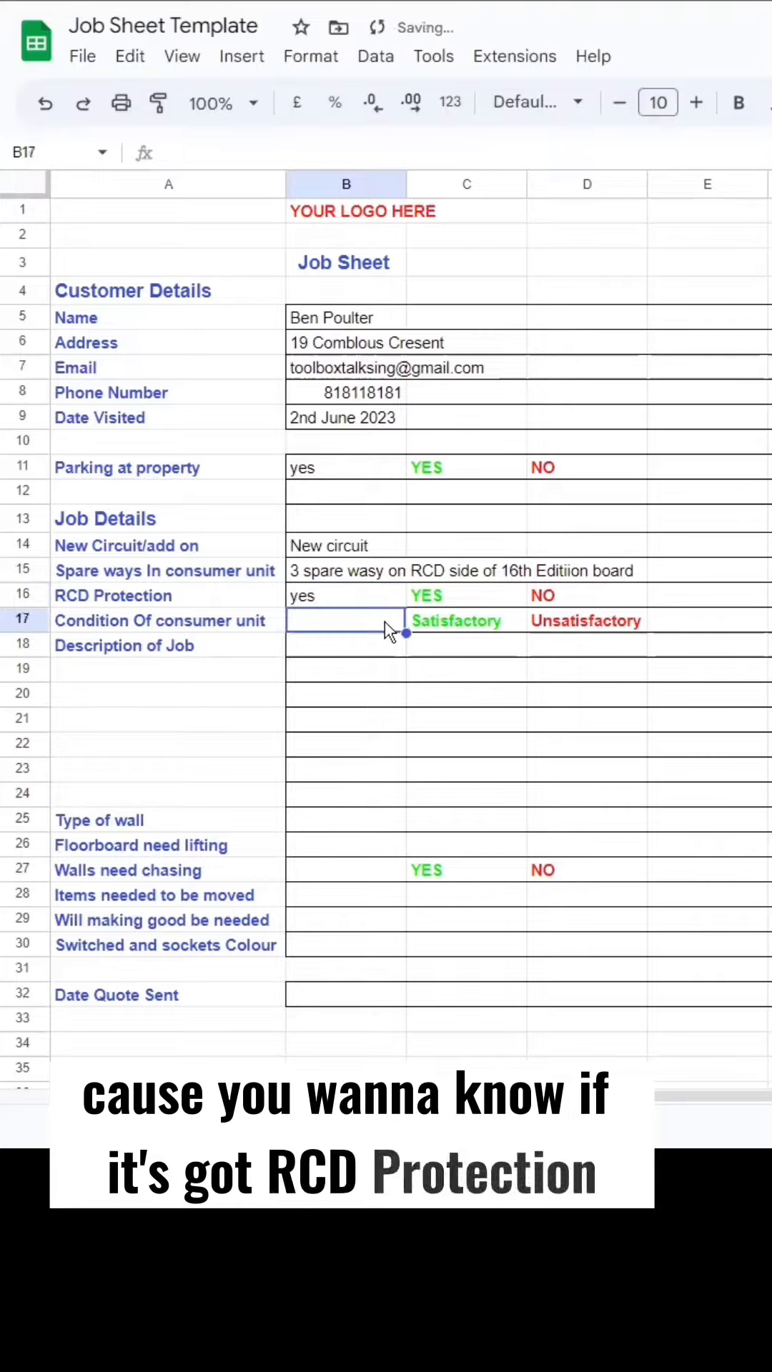
{"action": "type", "text": "Good but plastic"}
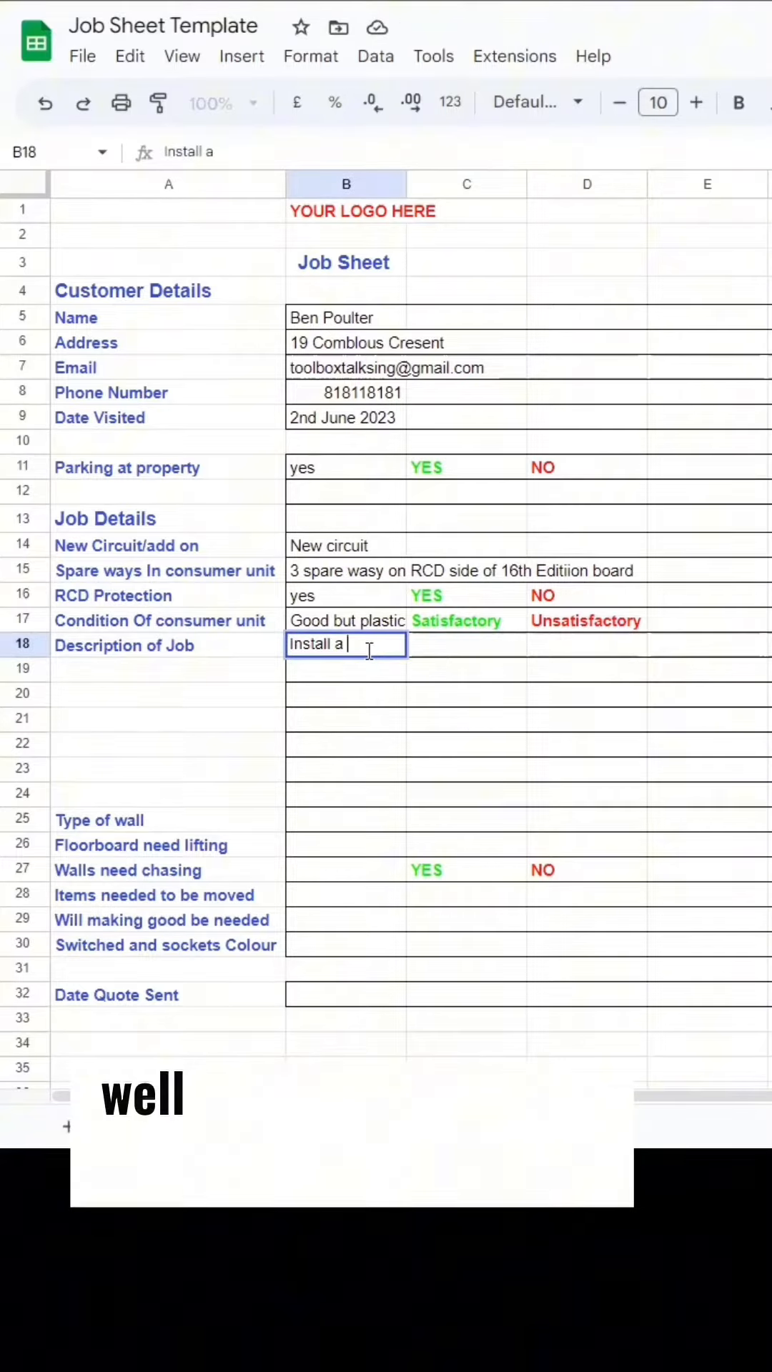
- Describe 10mm SWA to garage for dishwasher and washing machine, sockets, PIR-controlled outside lights
{"action": "type", "text": "10mm SWA to"}
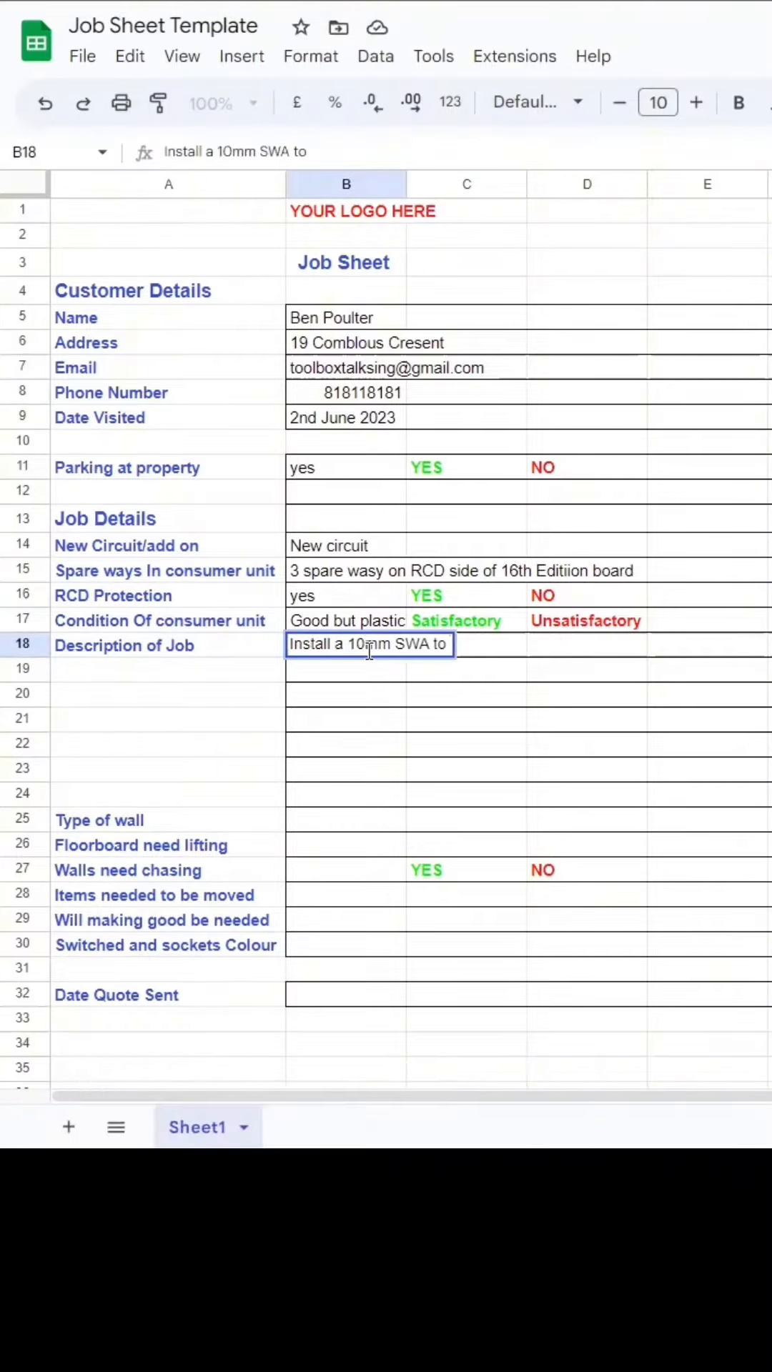
{"action": "type", "text": "garage to"}
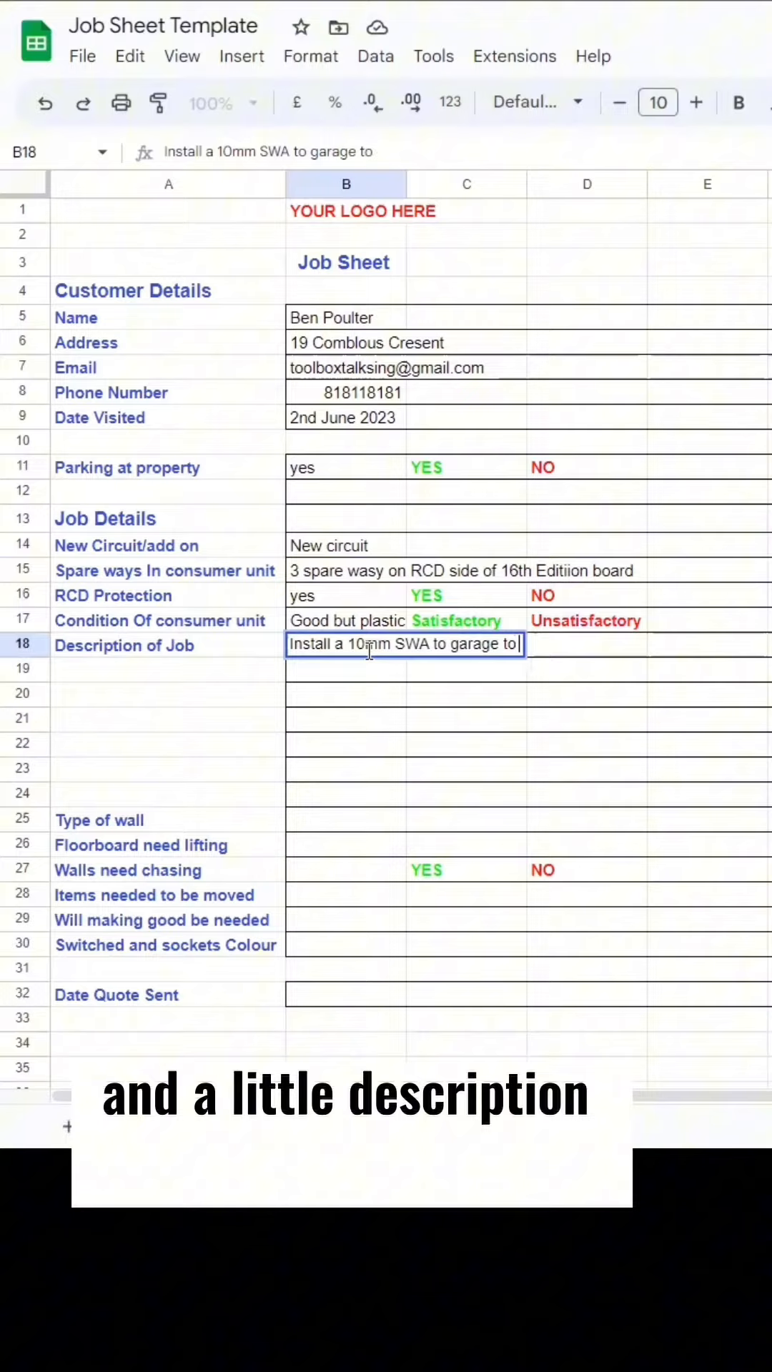
{"action": "type", "text": "run dishwasher, wshing"}
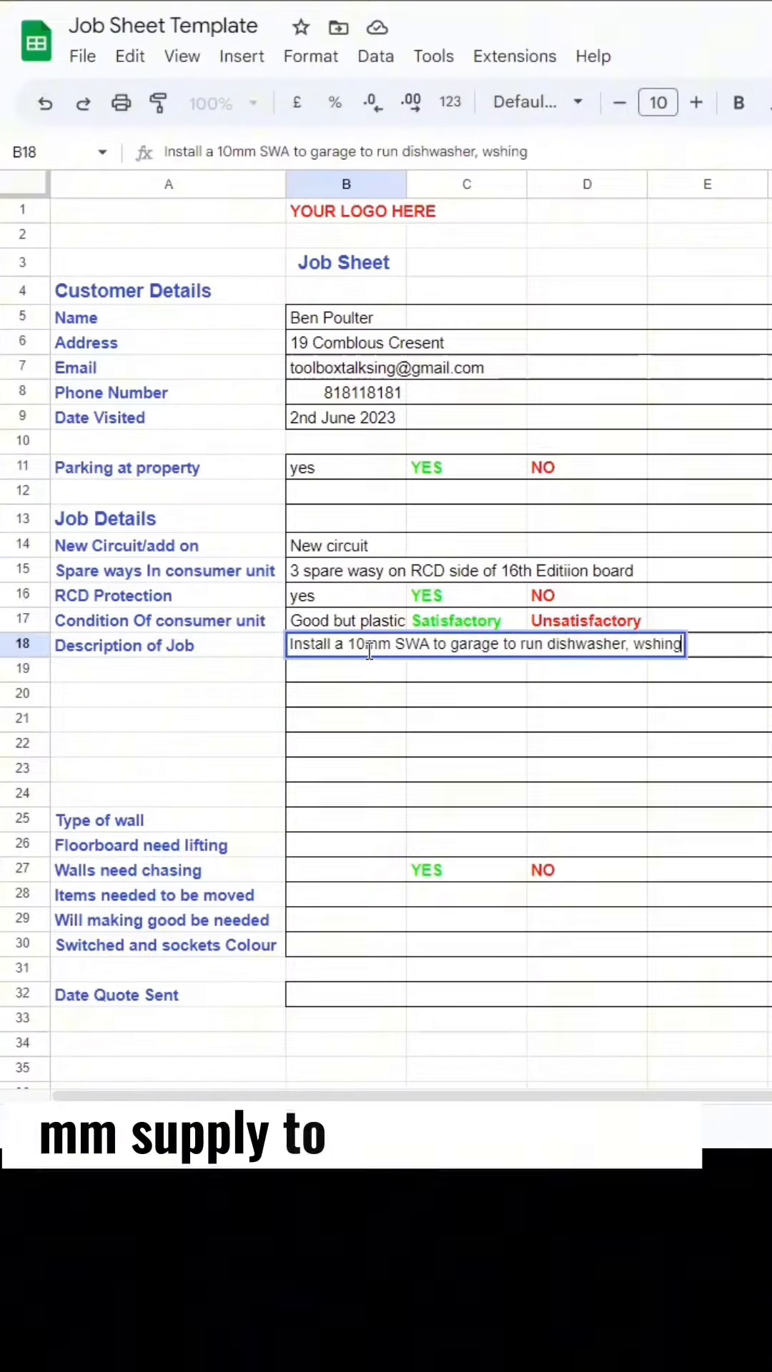
{"action": "type", "text": "washing m"}
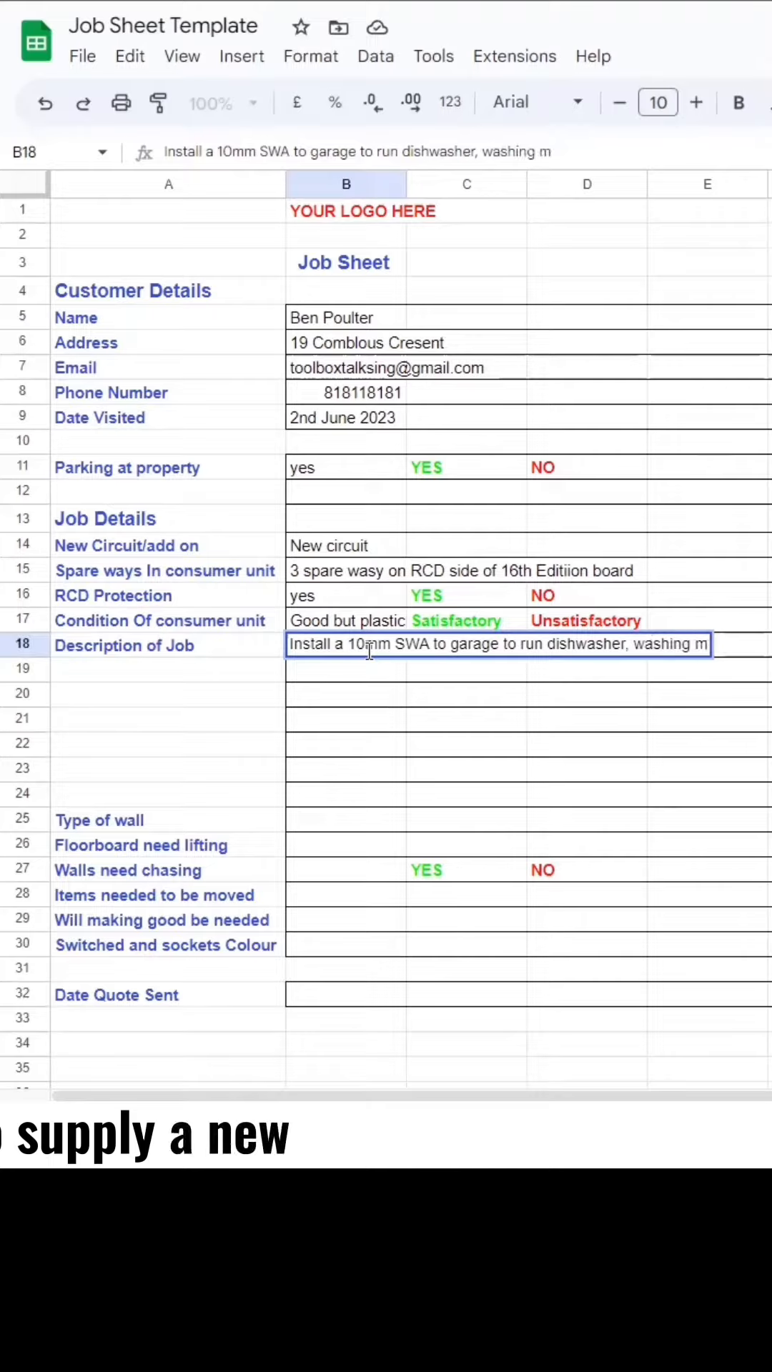
{"action": "type", "text": "machine, tun"}
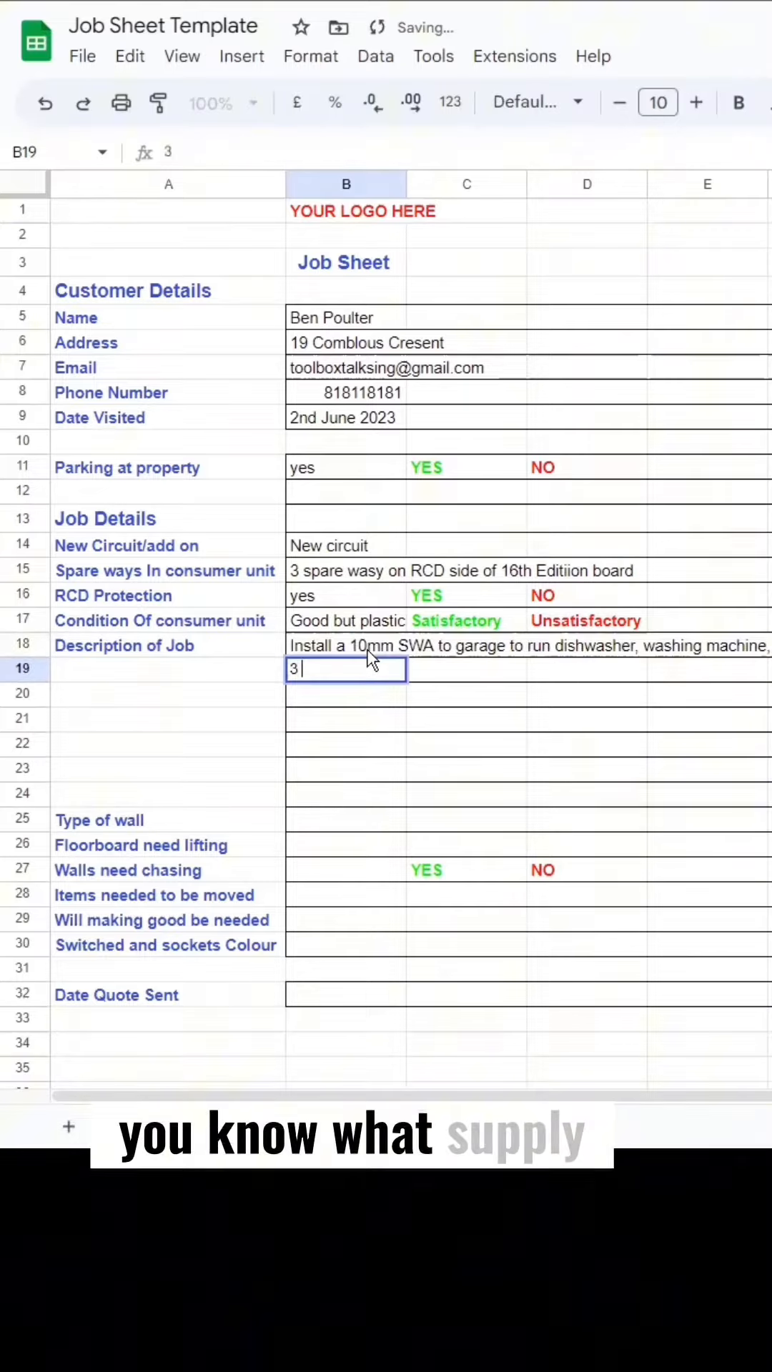
{"action": "type", "text": "x sockets"}
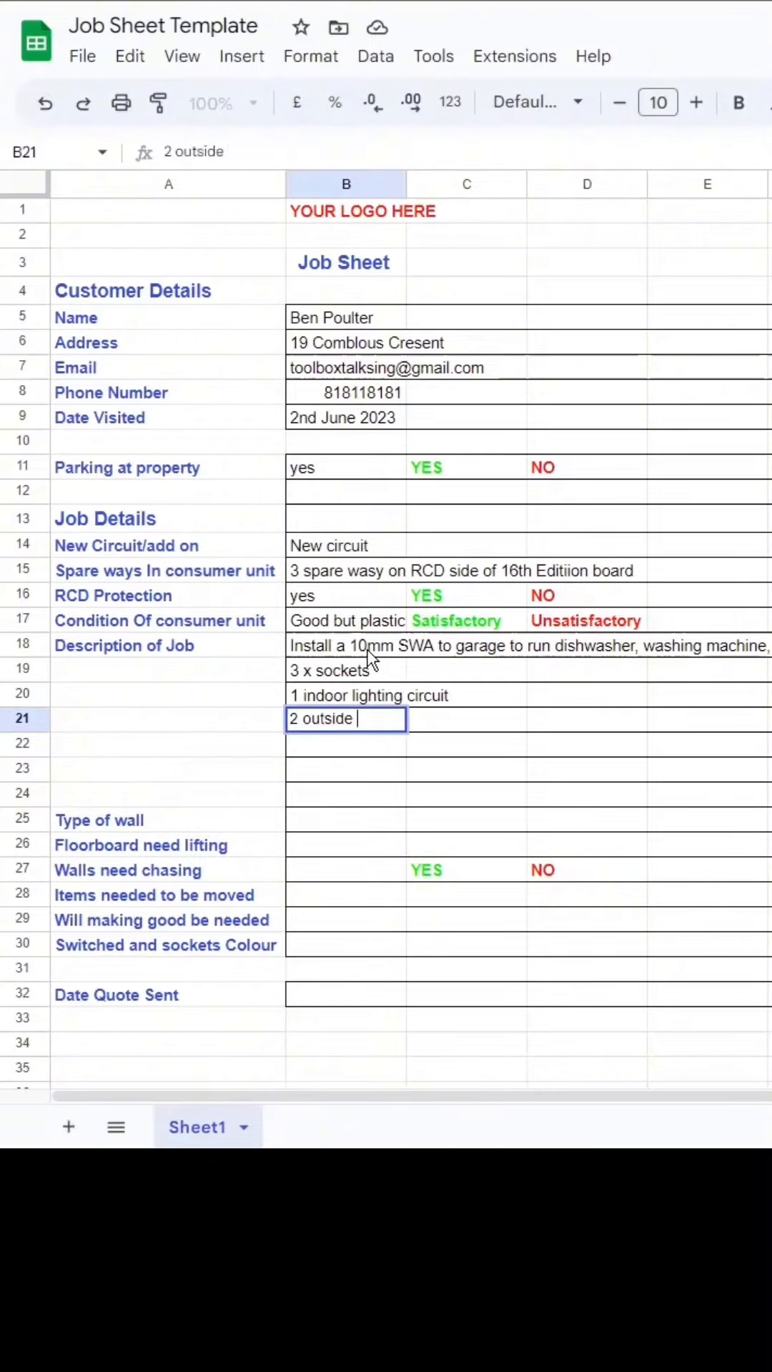
{"action": "type", "text": "lights PIR contrilled"}
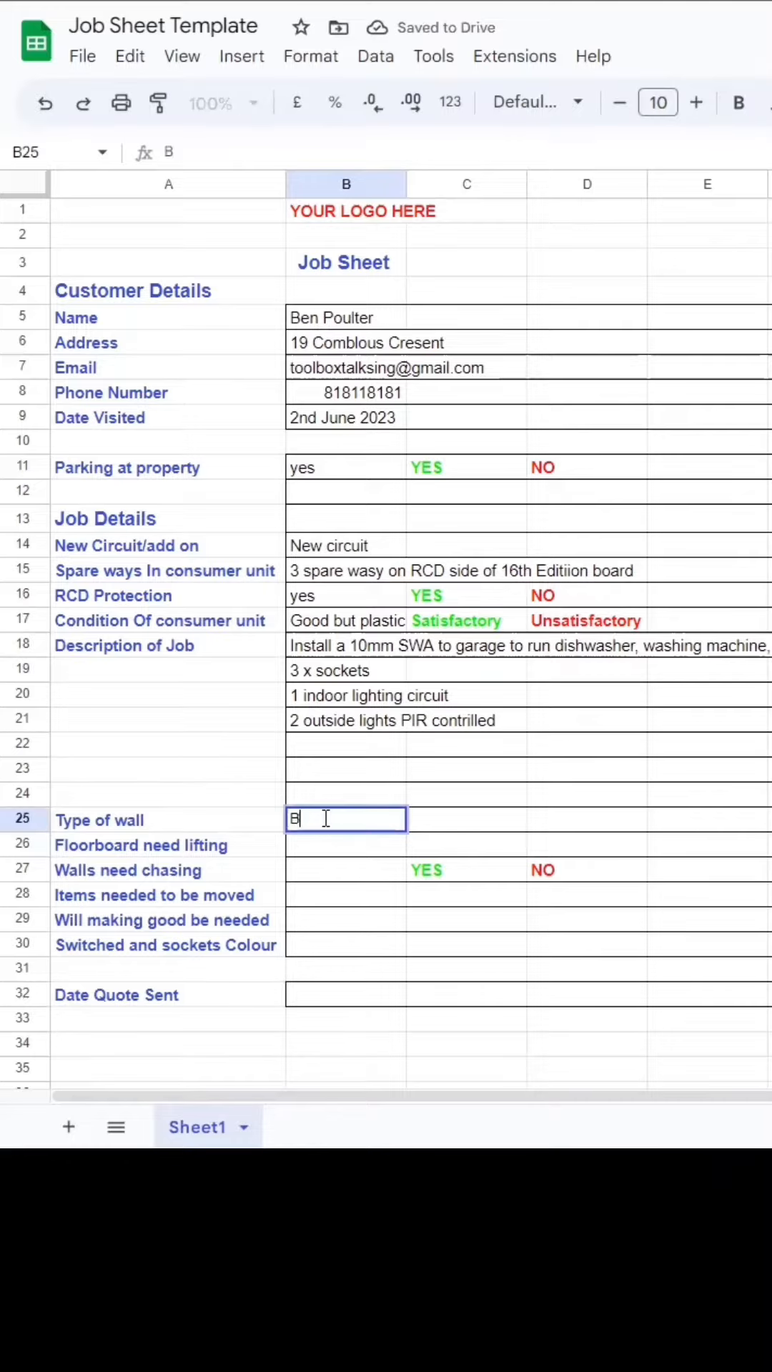
- Note breeze block walls, garage clearing, no making good, white plastic fittings, 3rd June 2023 quote
{"action": "type", "text": "rezze block"}
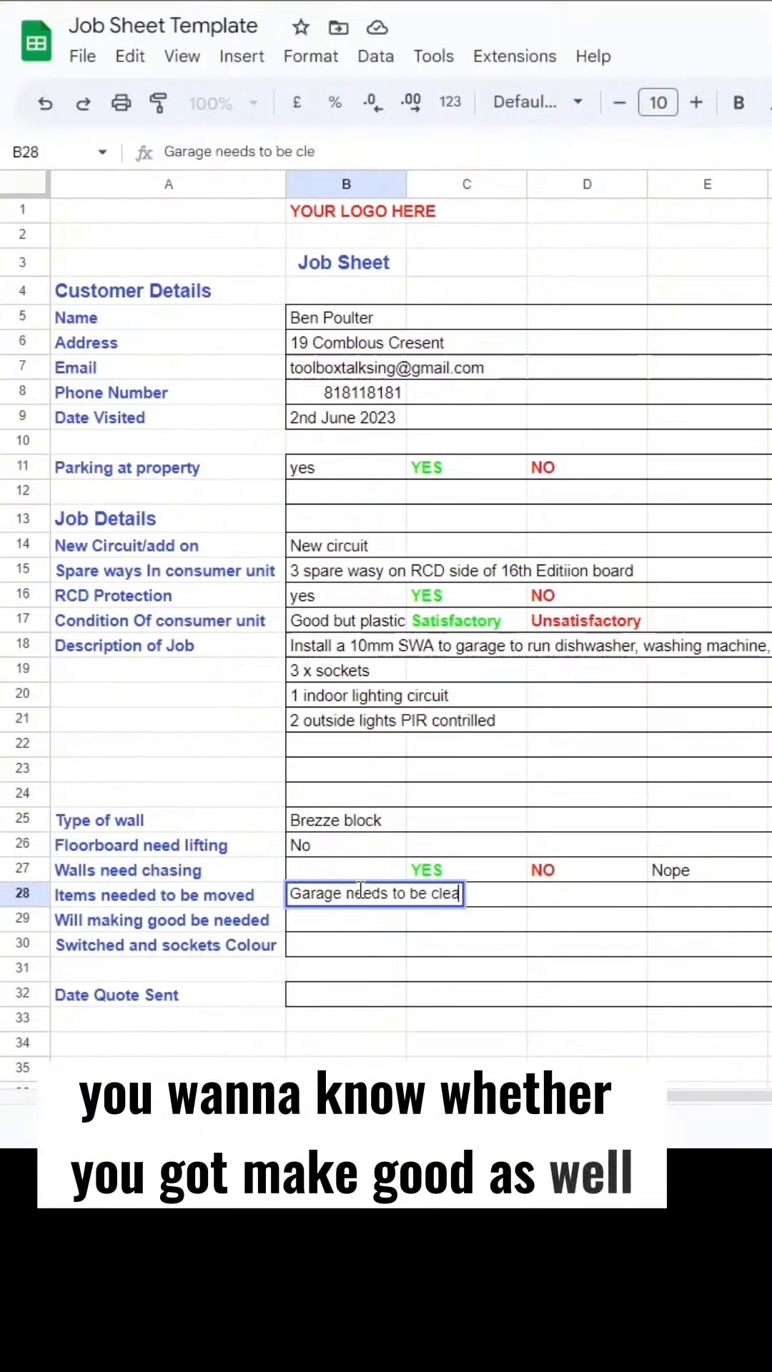
{"action": "type", "text": "red to access area"}
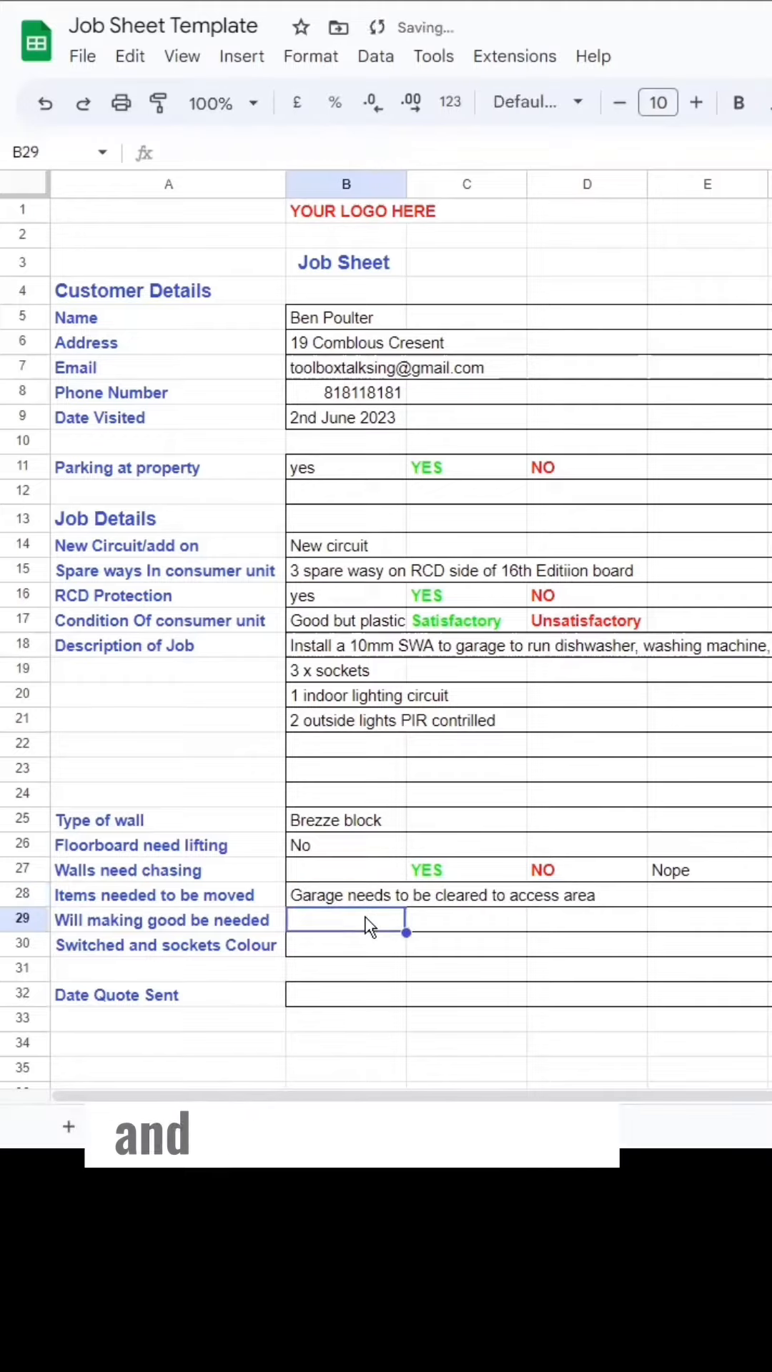
{"action": "type", "text": "No"}
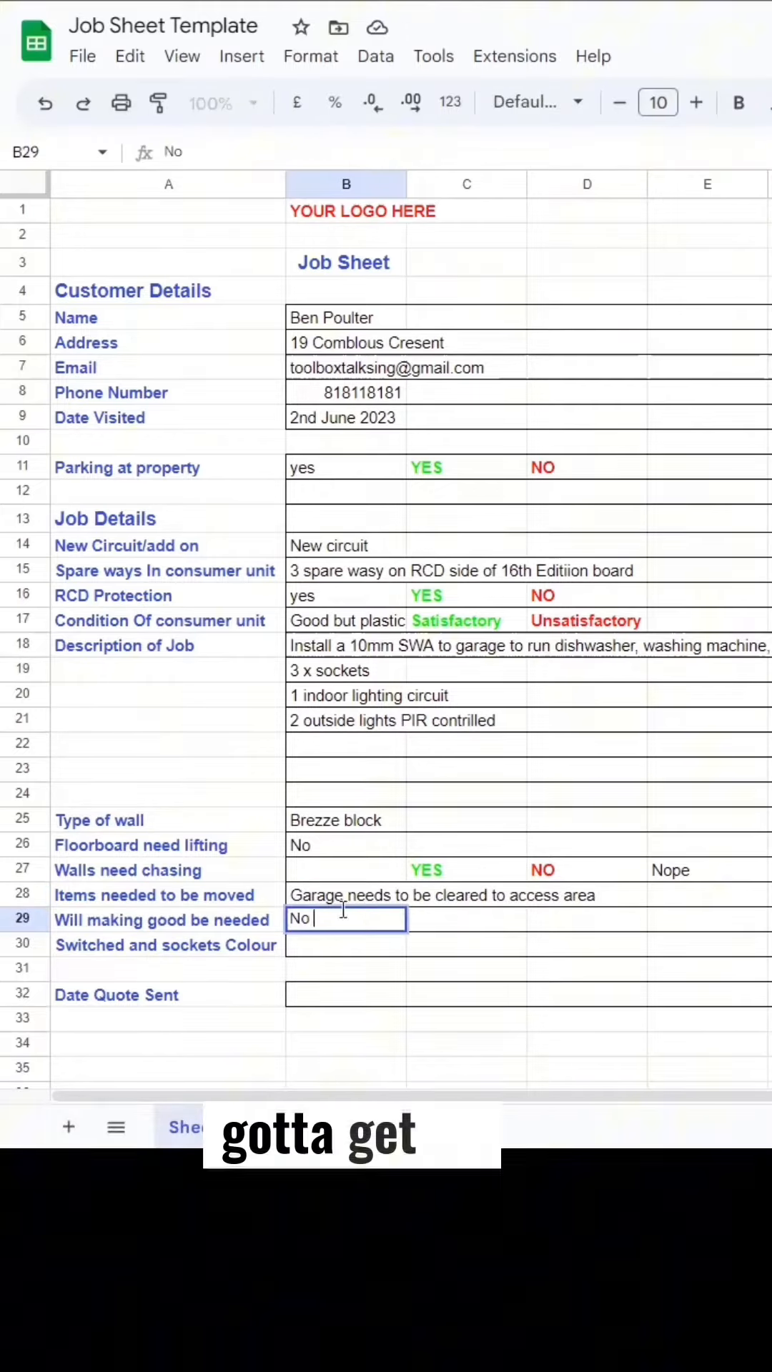
{"action": "key", "text": "Return"}
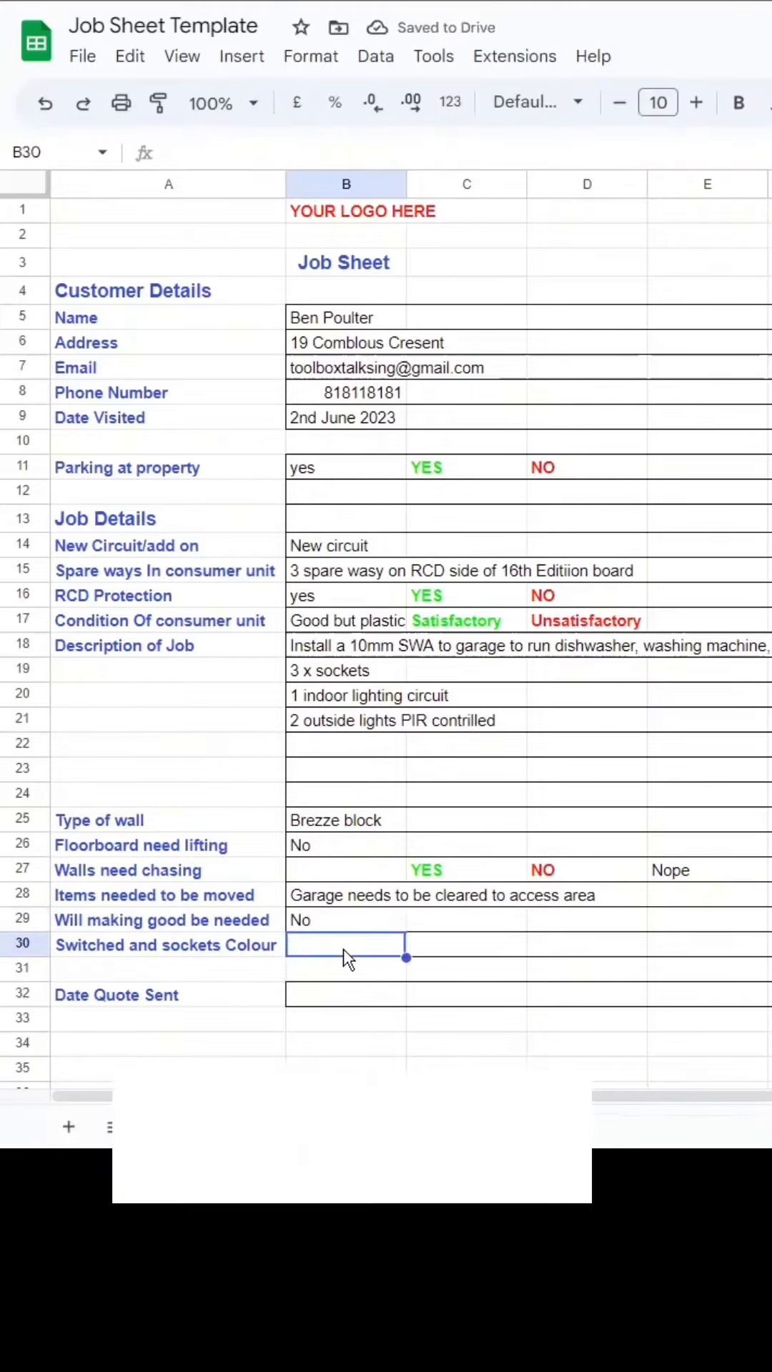
{"action": "type", "text": "white plastic with usb"}
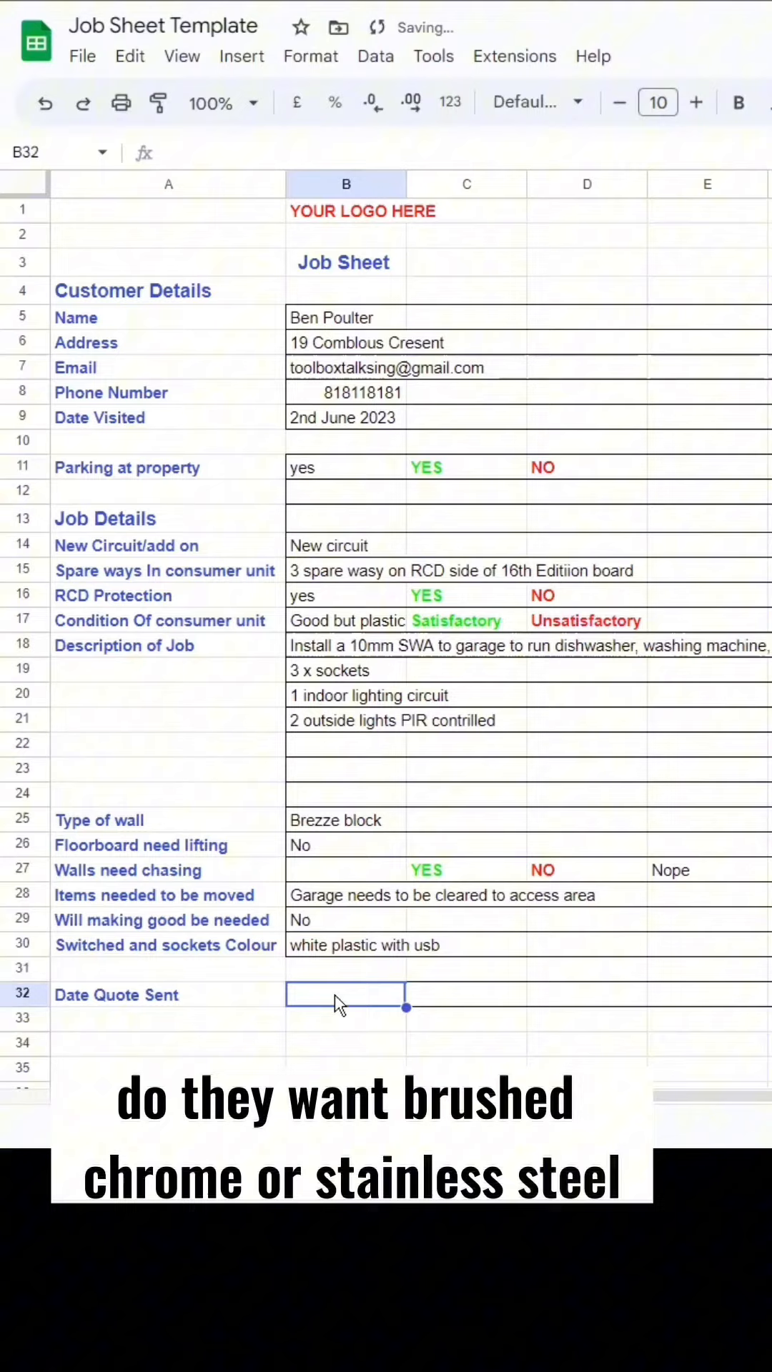
{"action": "type", "text": "3rd June 202"}
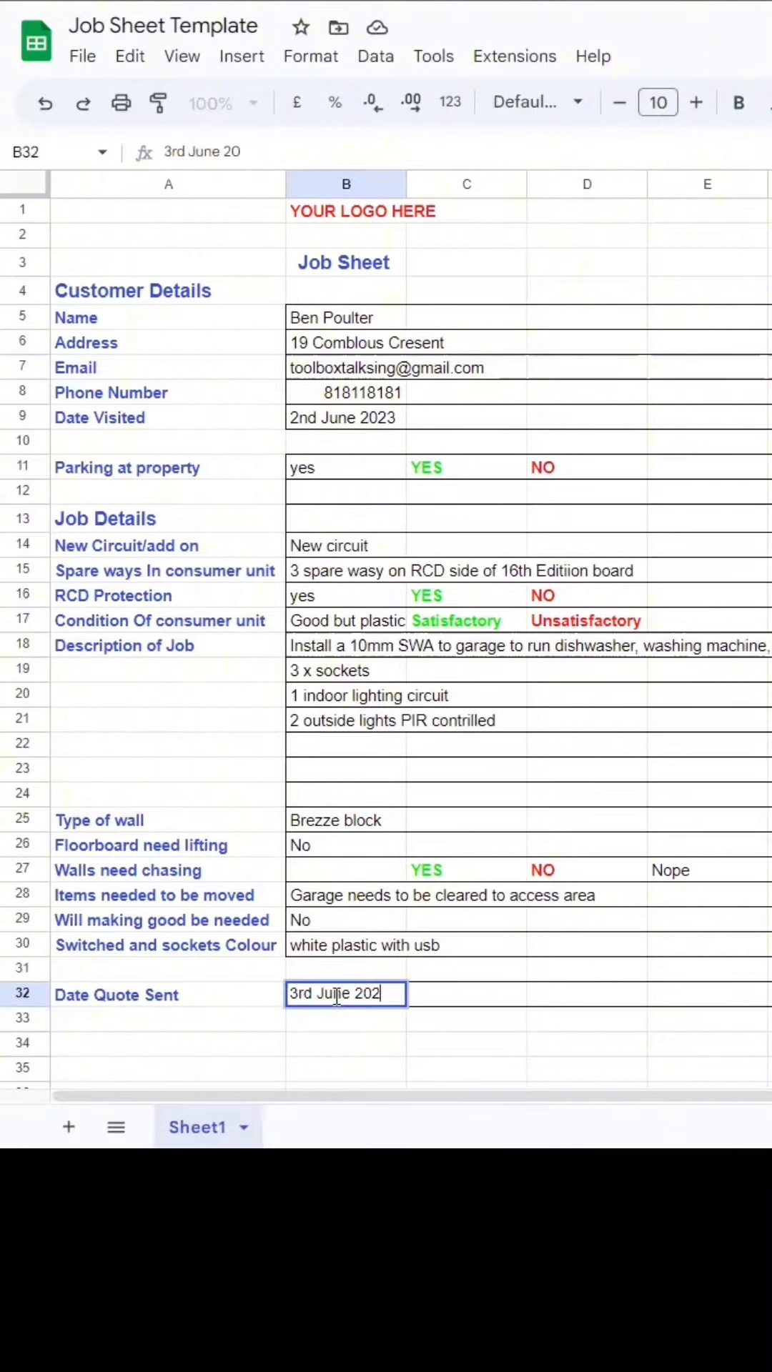